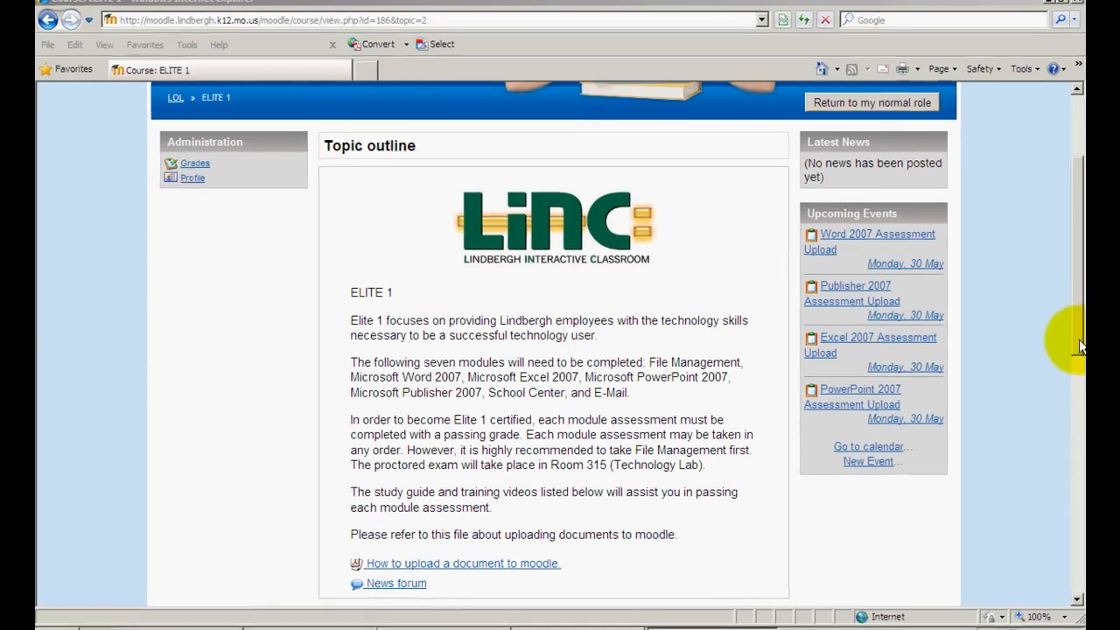
- Go to the Word 2007 Assessment Upload assignment from the course page
scroll("down", 3)
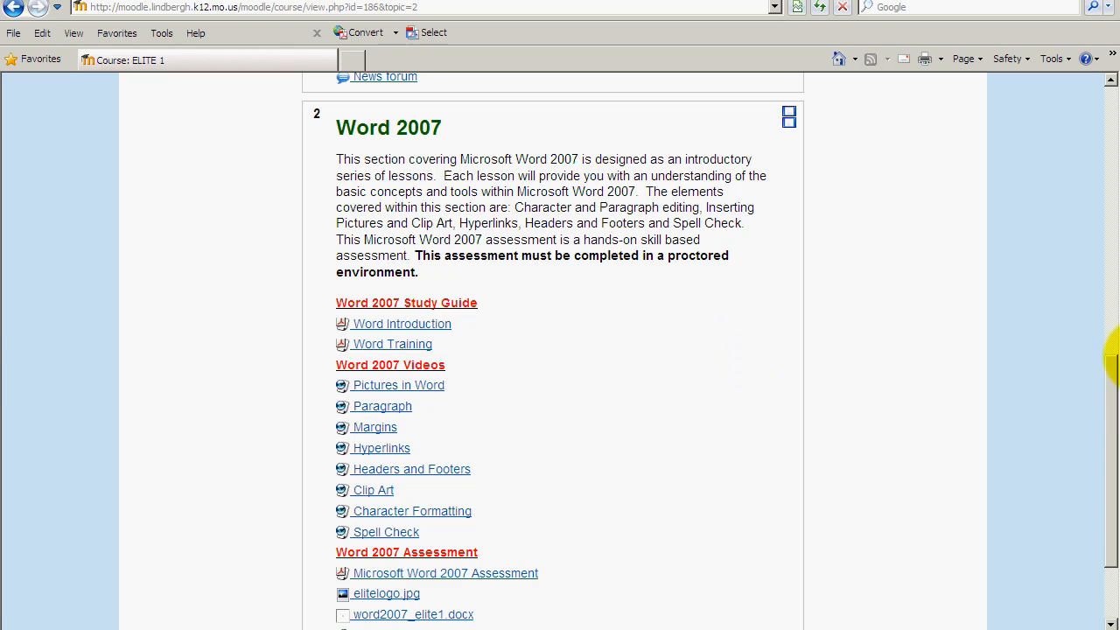
scroll("down", 3)
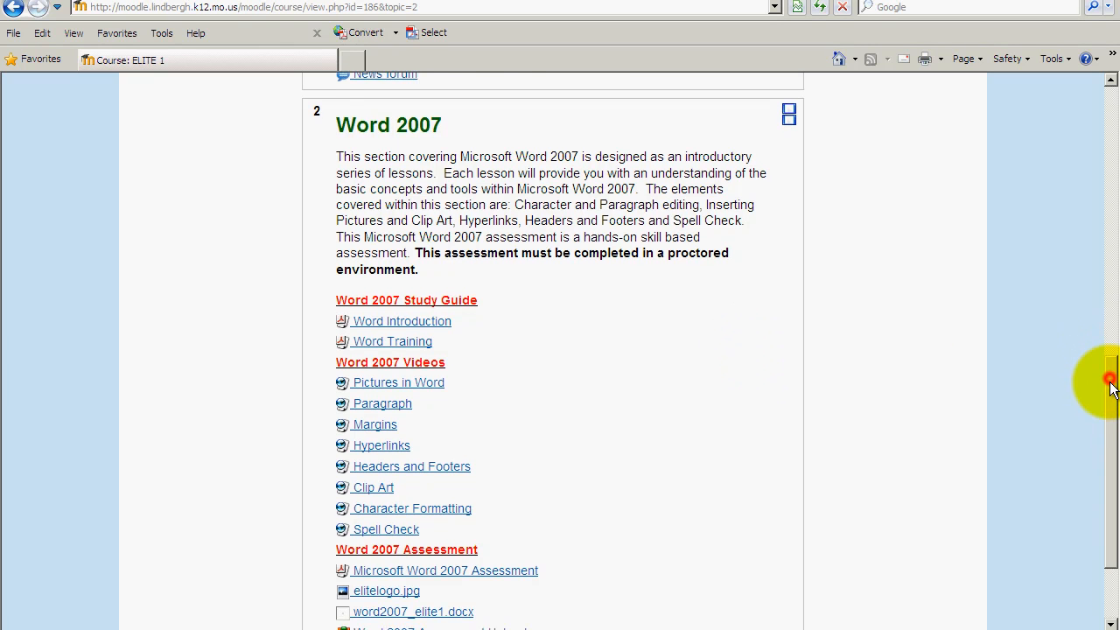
scroll("down", 3)
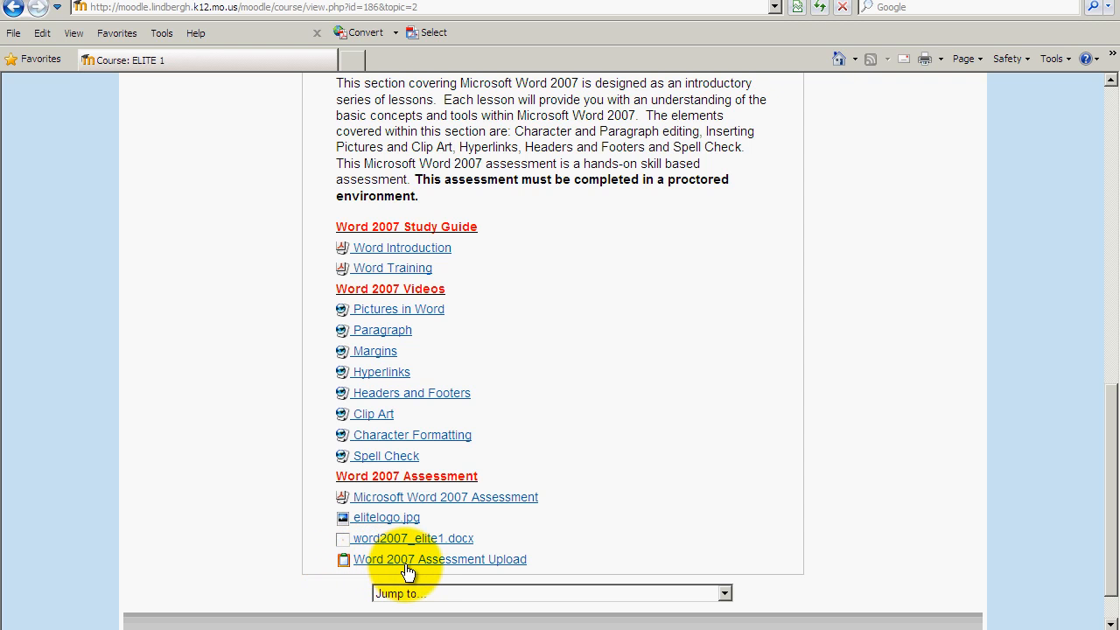
left_click(441, 560)
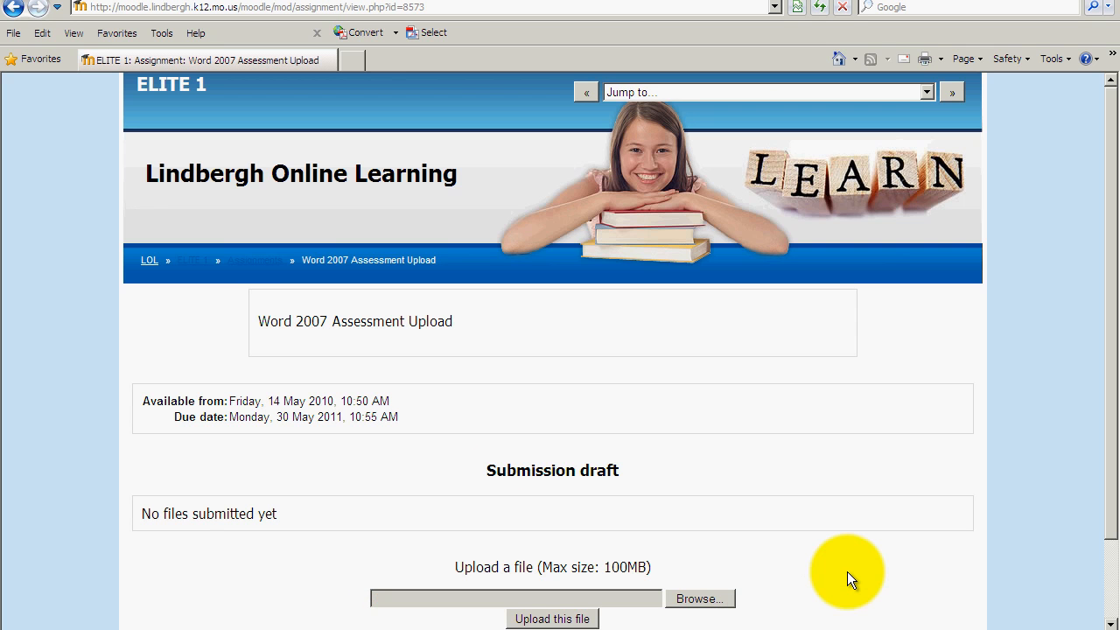
scroll("down", 3)
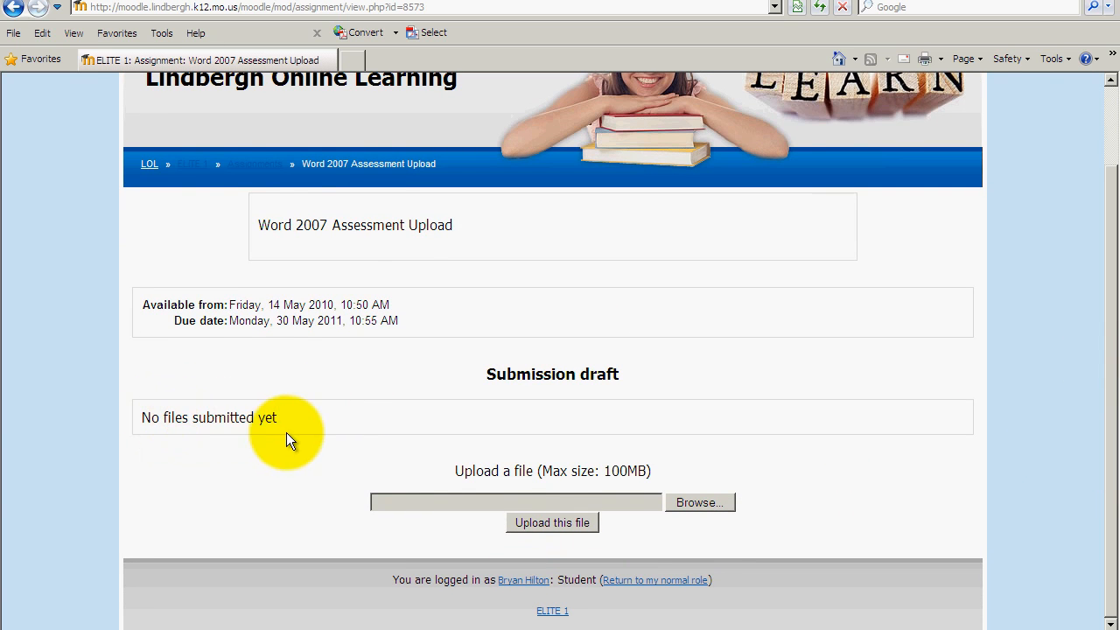
mouse_move(336, 422)
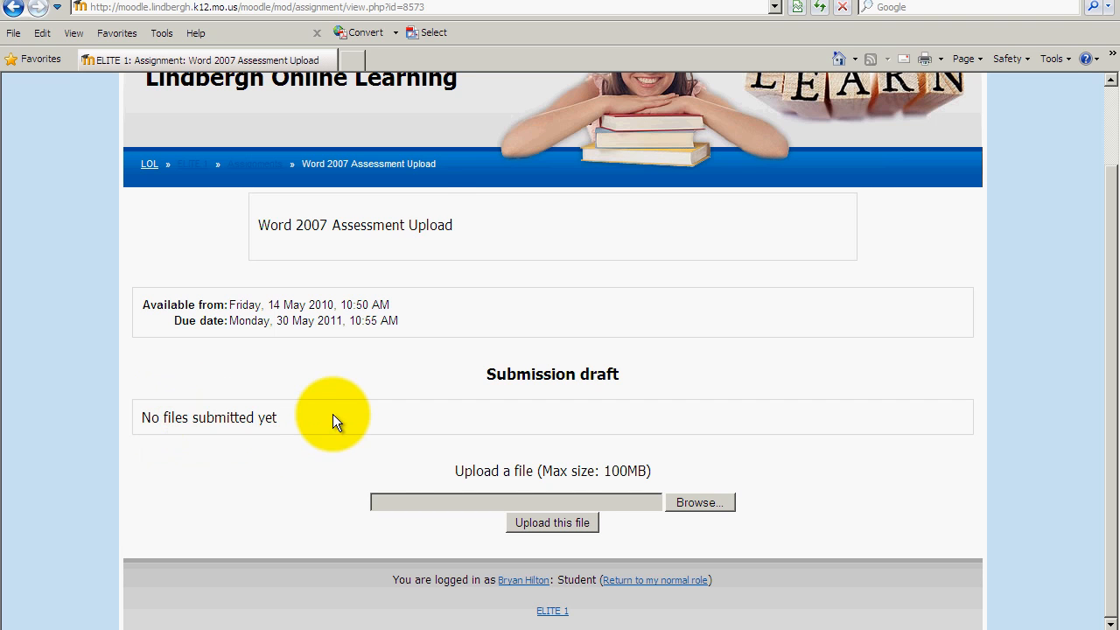
mouse_move(317, 219)
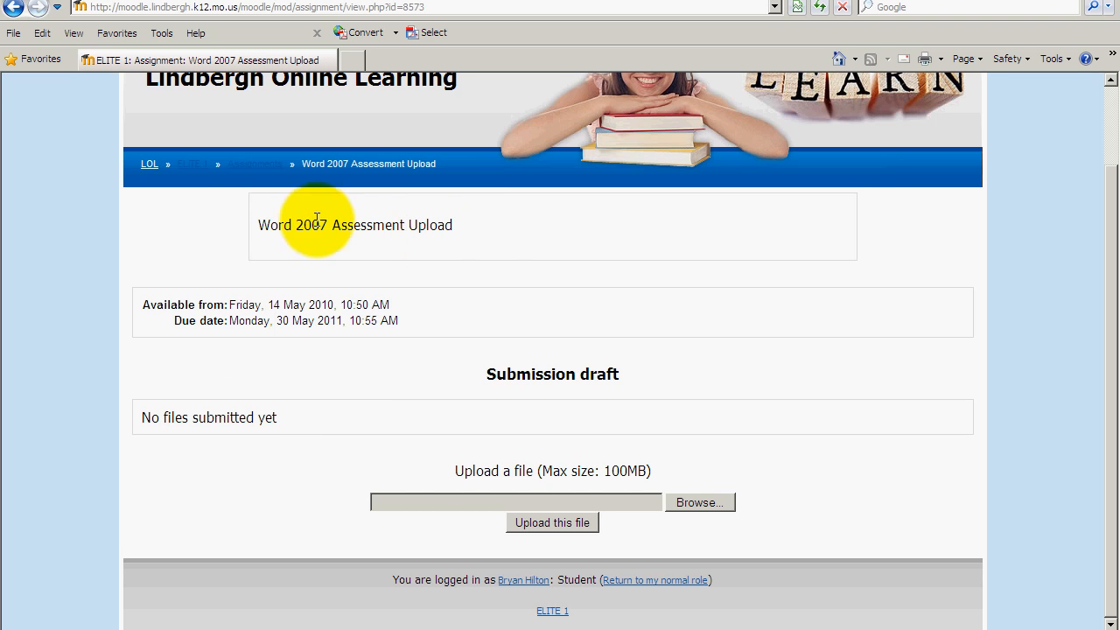
mouse_move(507, 235)
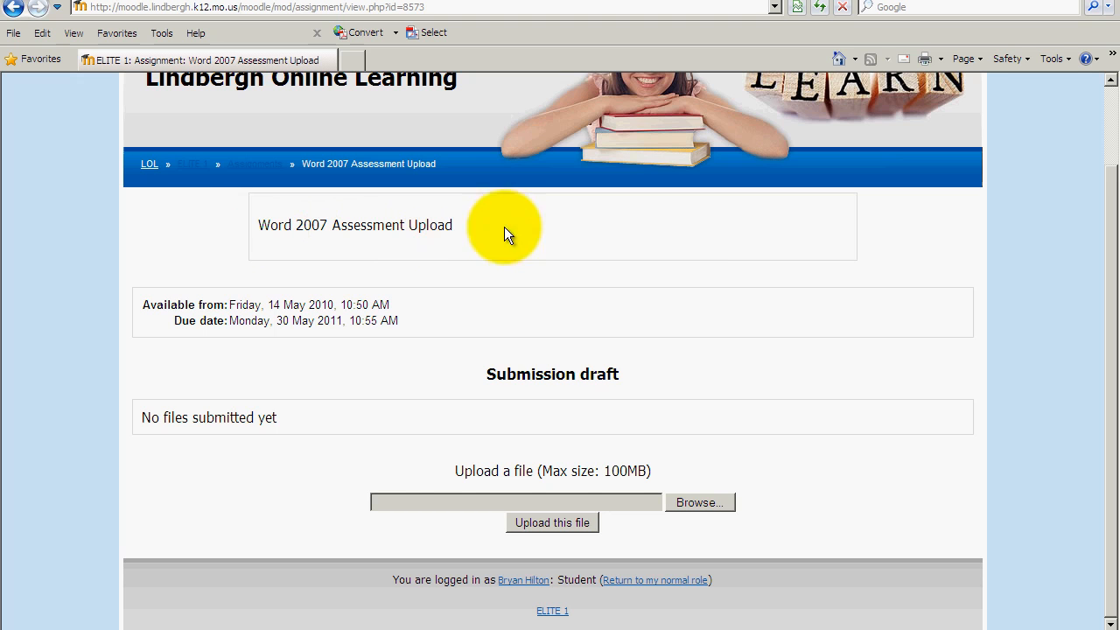
mouse_move(831, 426)
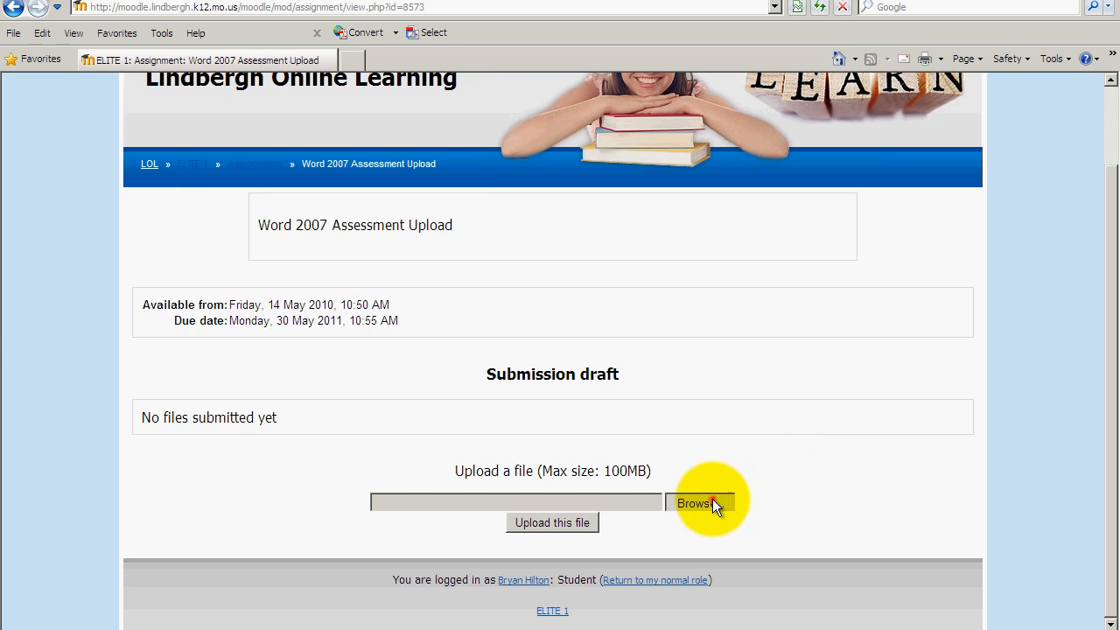
- Choose Doc1.docx from the Desktop and upload it to the submission draft
left_click(700, 505)
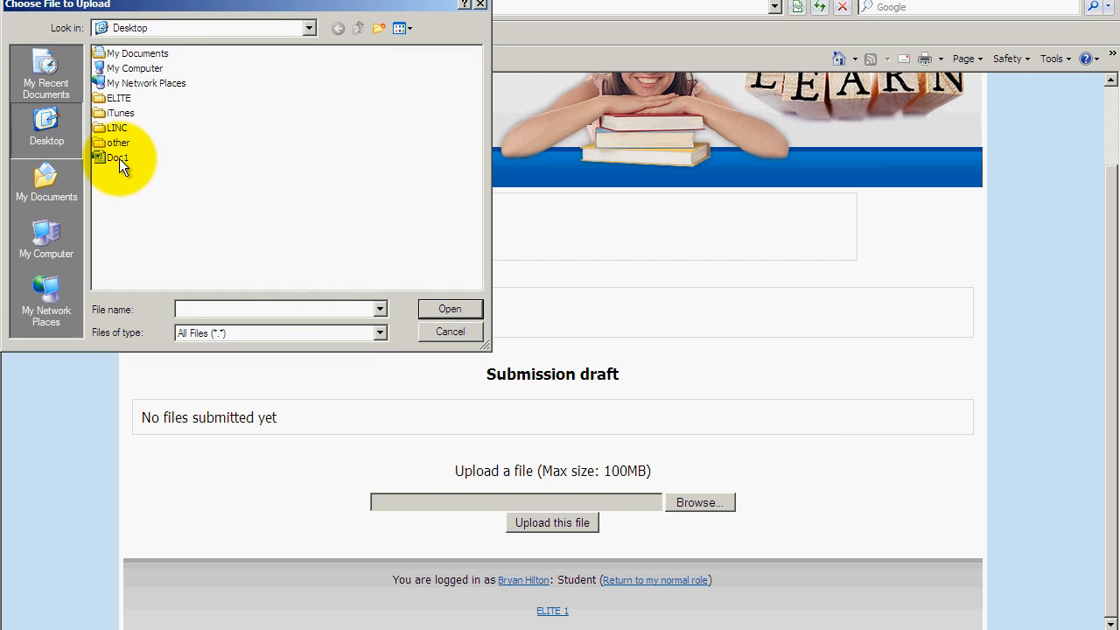
mouse_move(119, 157)
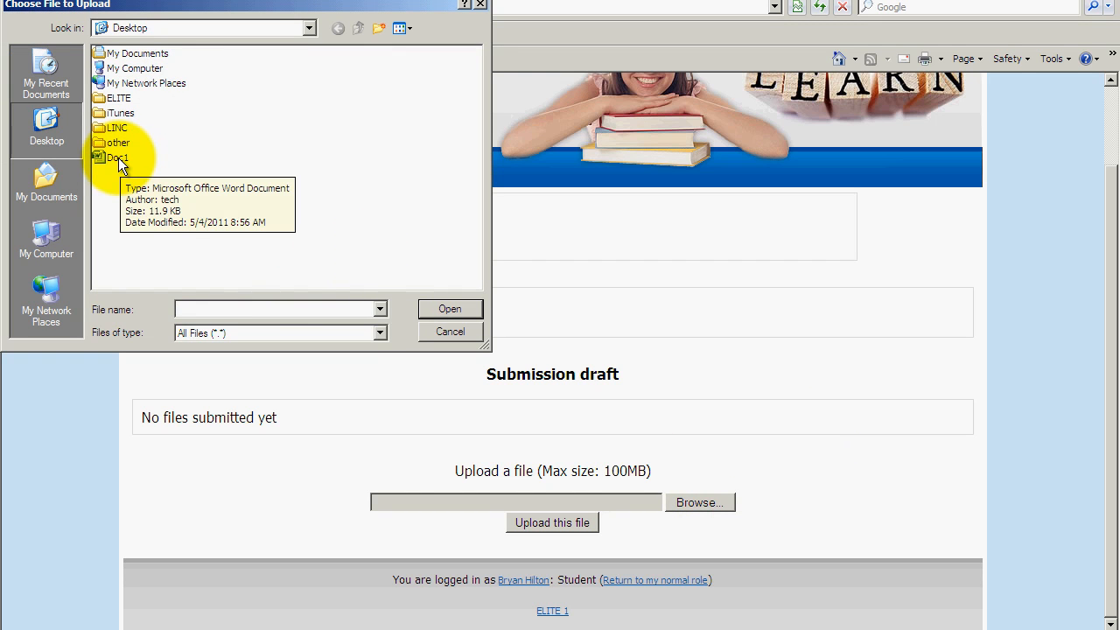
left_click(116, 158)
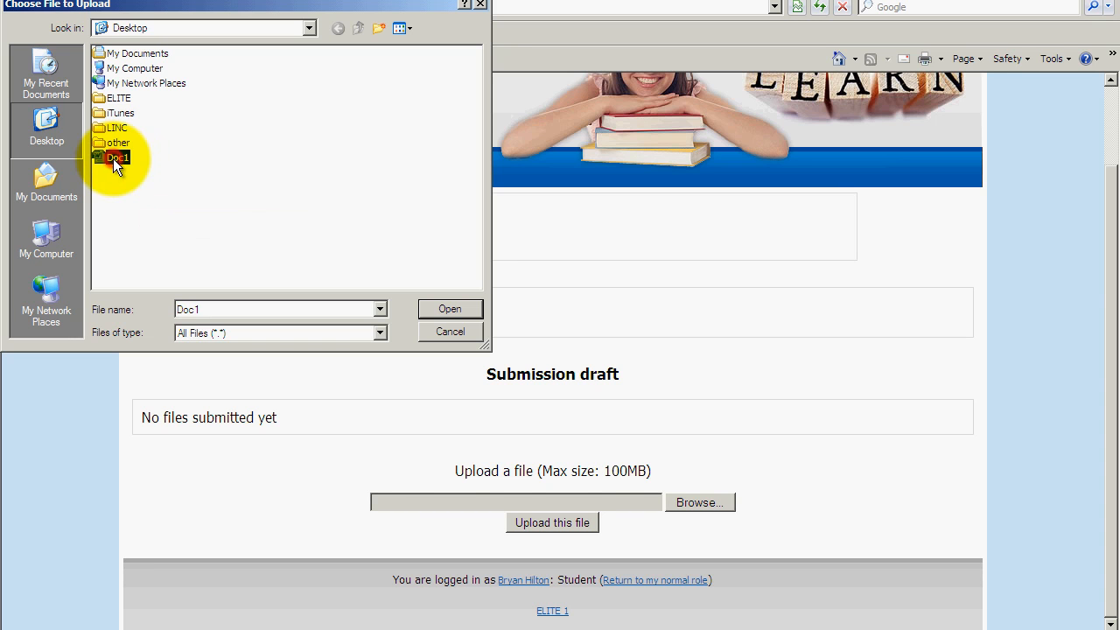
left_click(450, 308)
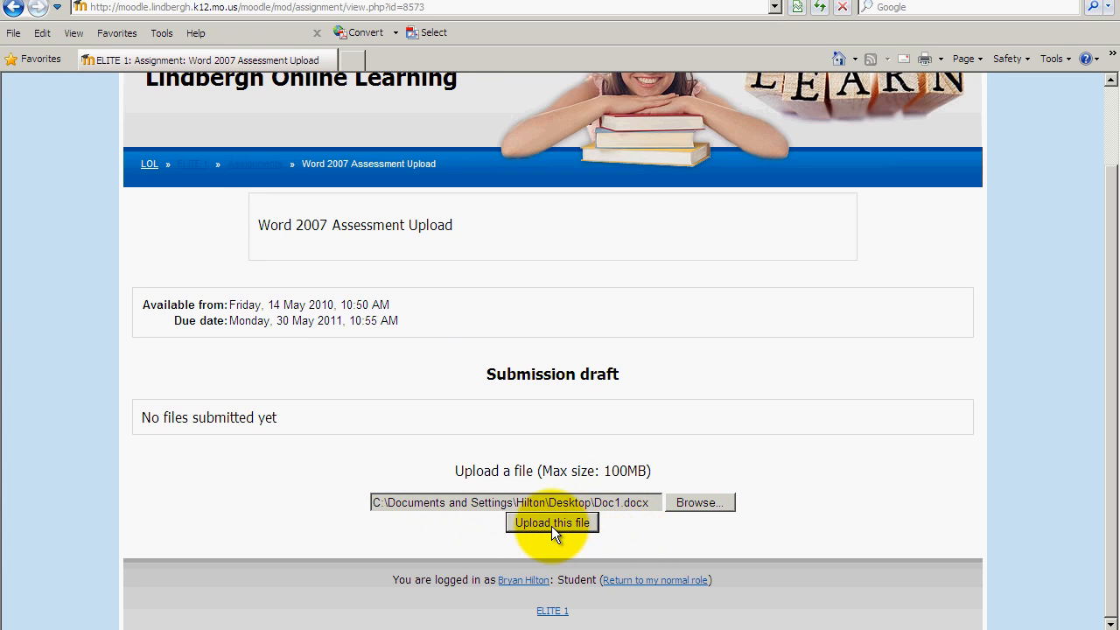
left_click(551, 522)
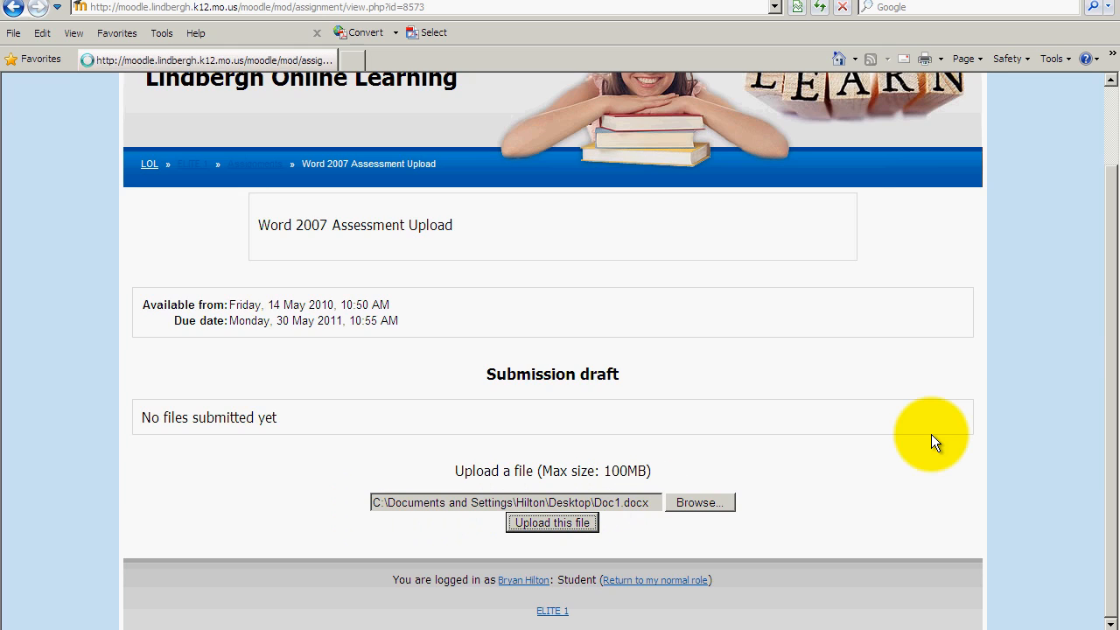
- Let the upload finish so Doc1.docx shows under Submission draft
left_click(553, 521)
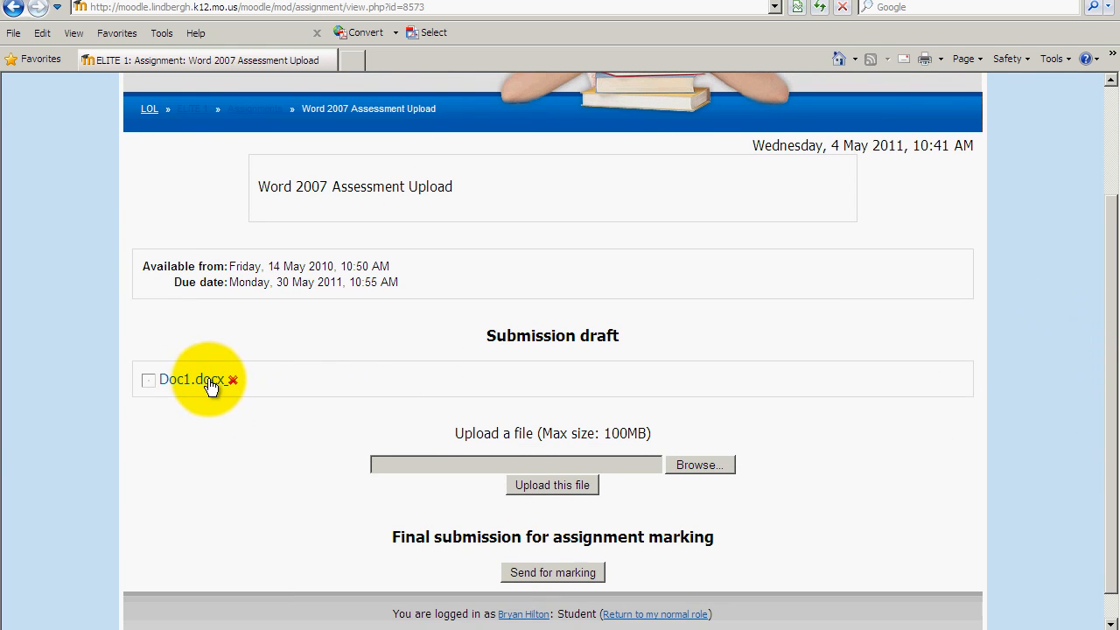
mouse_move(186, 386)
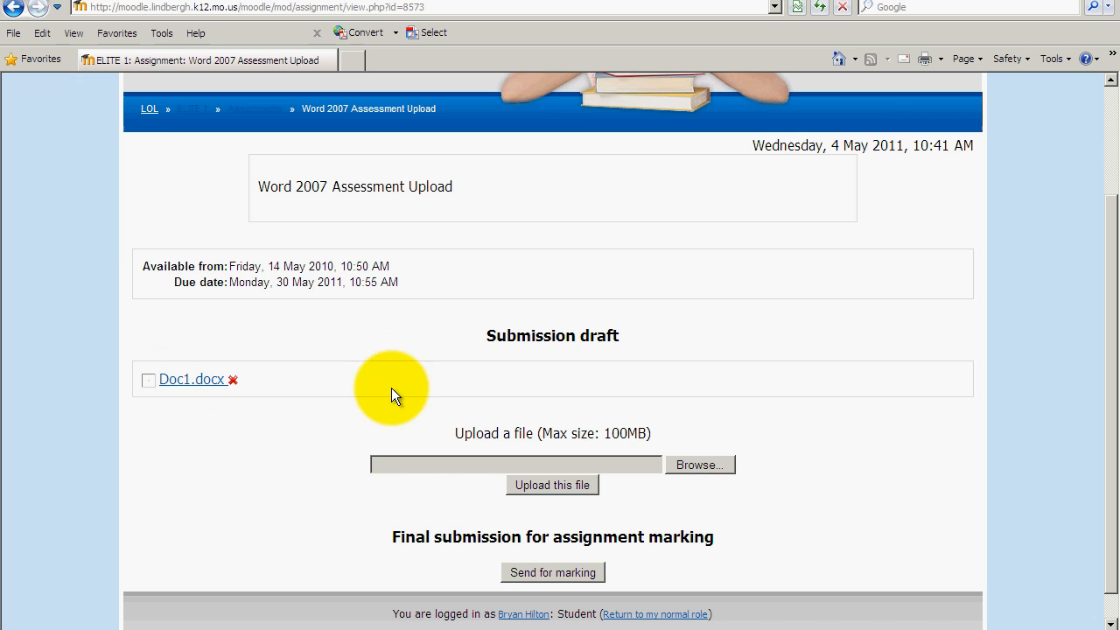
mouse_move(233, 385)
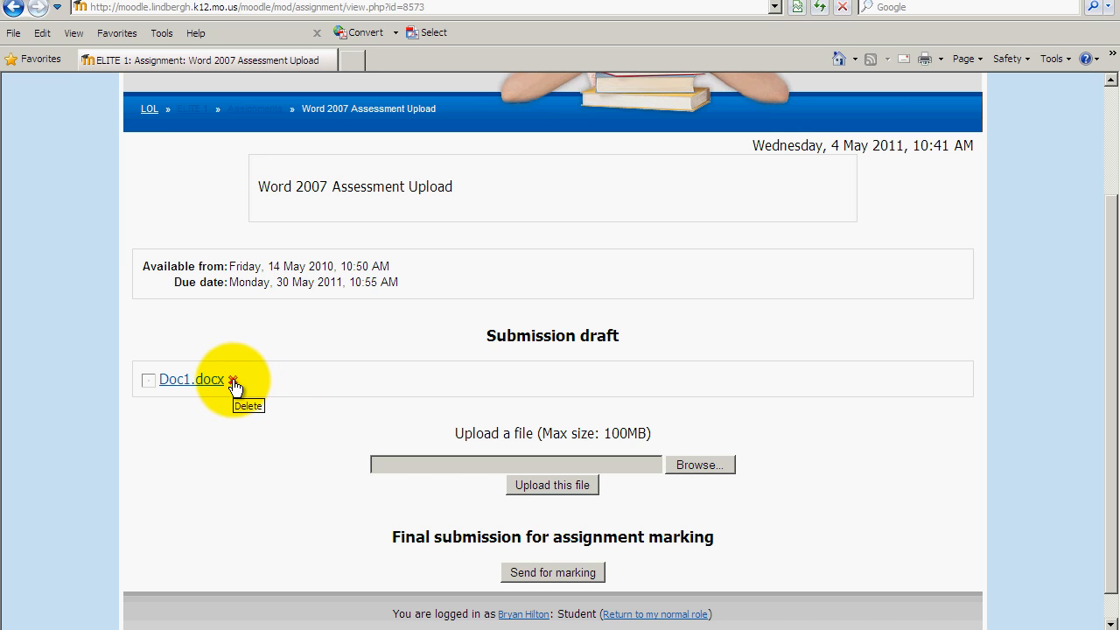
mouse_move(210, 417)
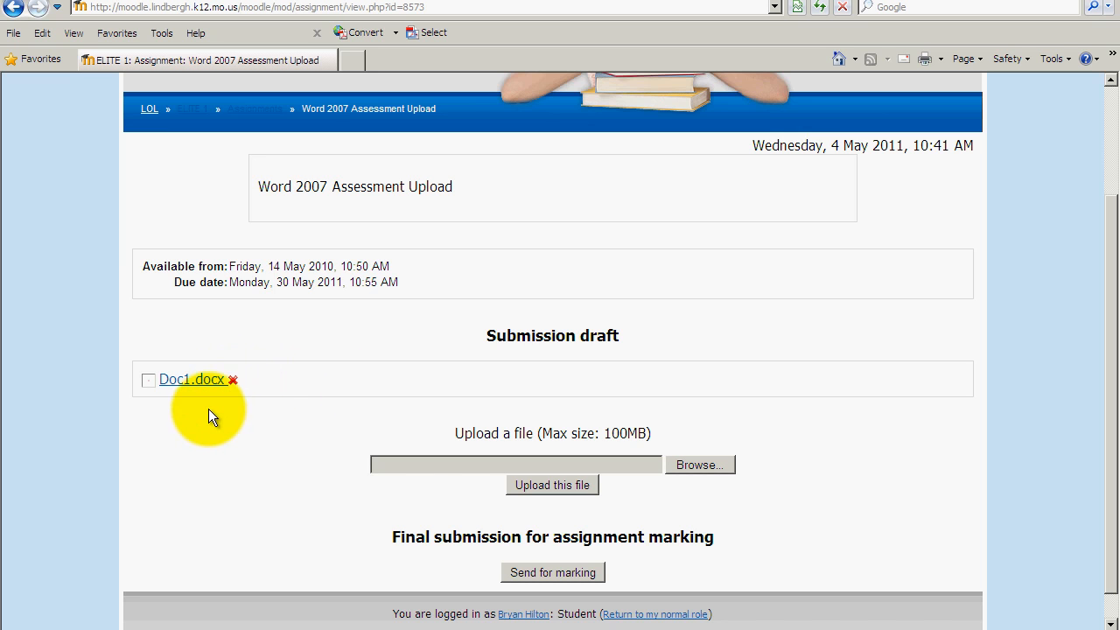
mouse_move(546, 569)
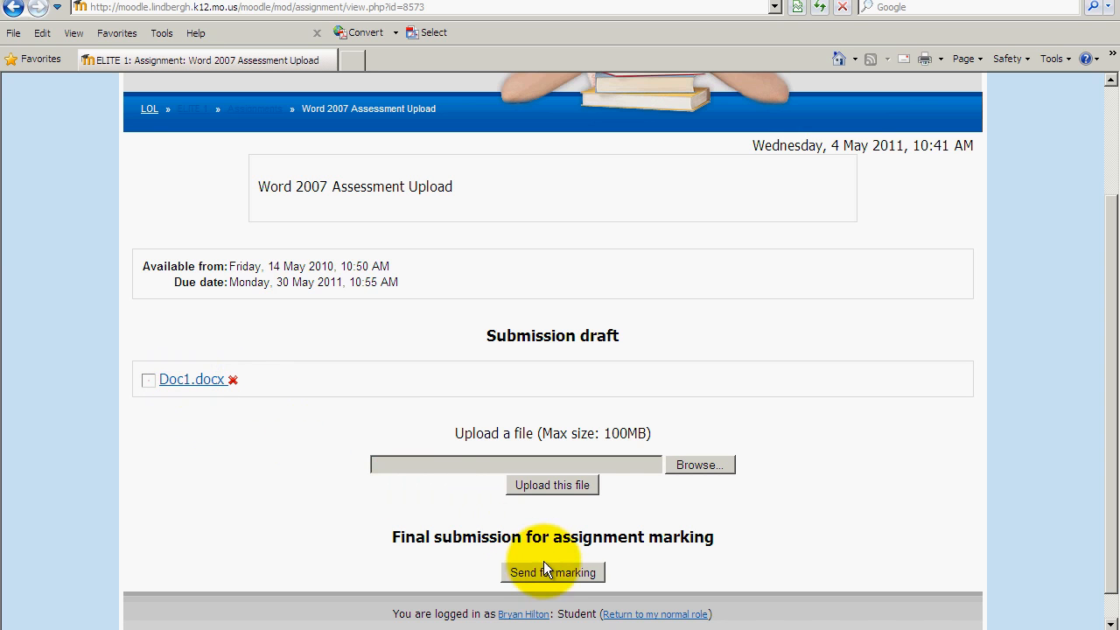
mouse_move(598, 577)
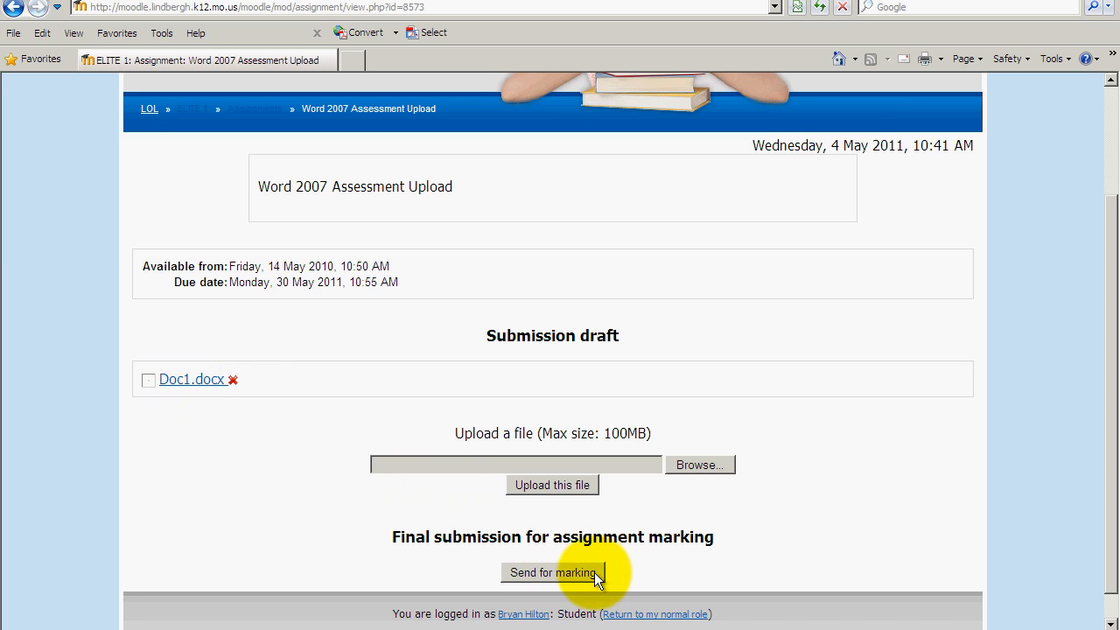
mouse_move(711, 571)
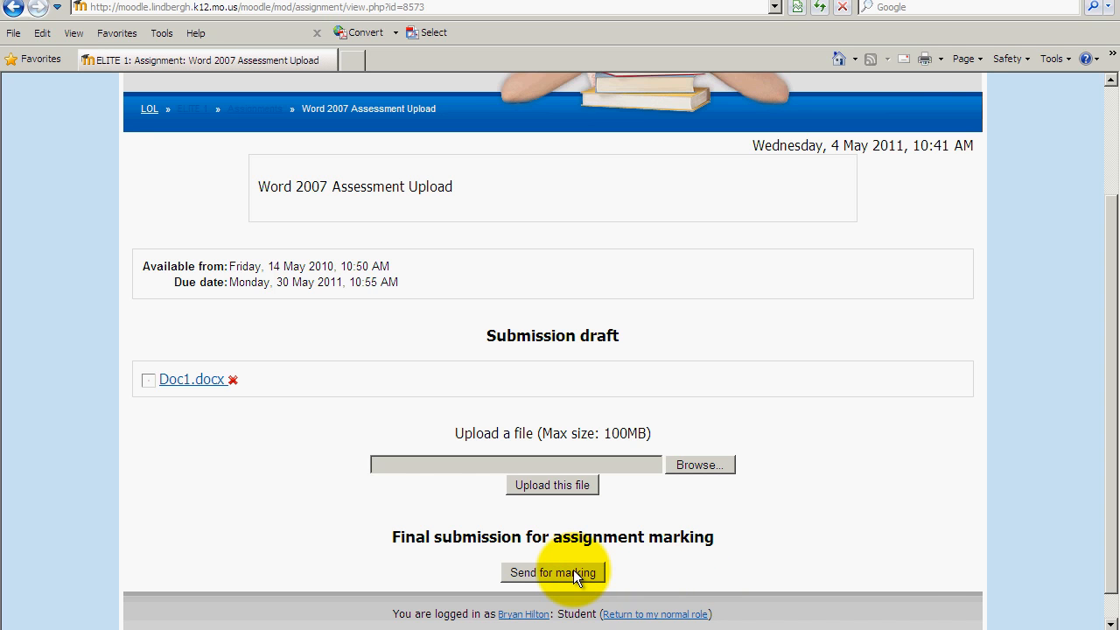
- Send Doc1.docx for marking and confirm the final submission
left_click(553, 572)
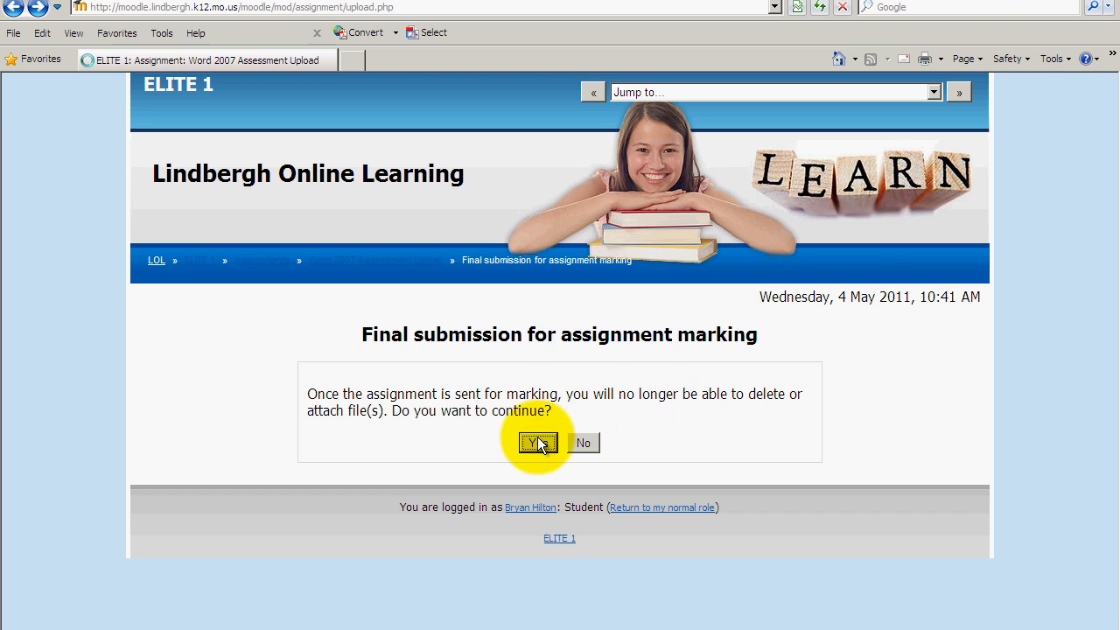
left_click(537, 441)
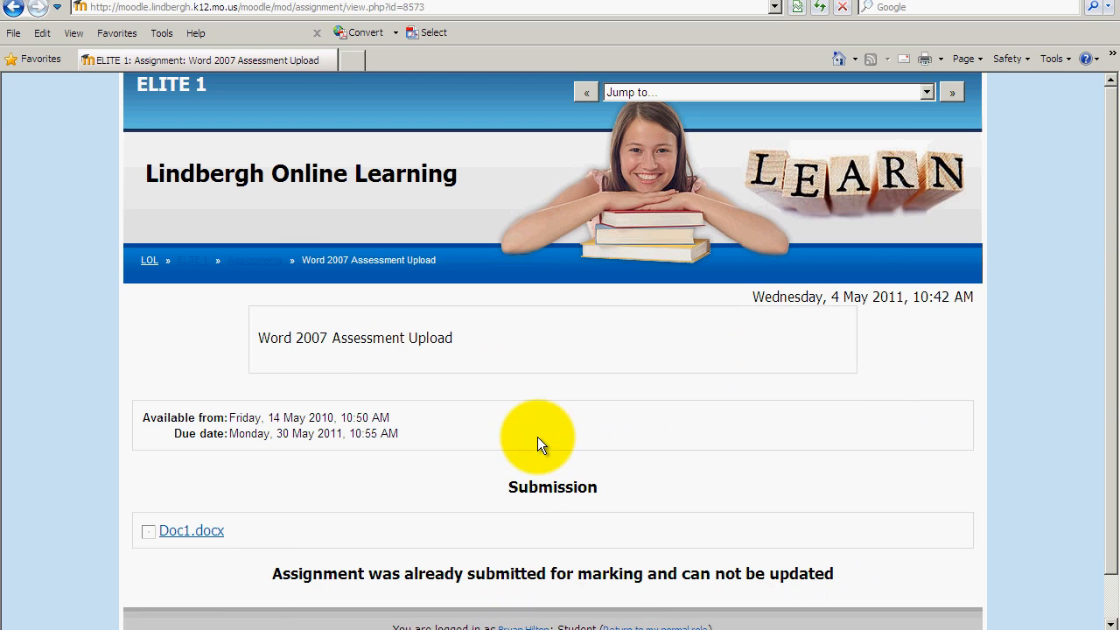
mouse_move(831, 546)
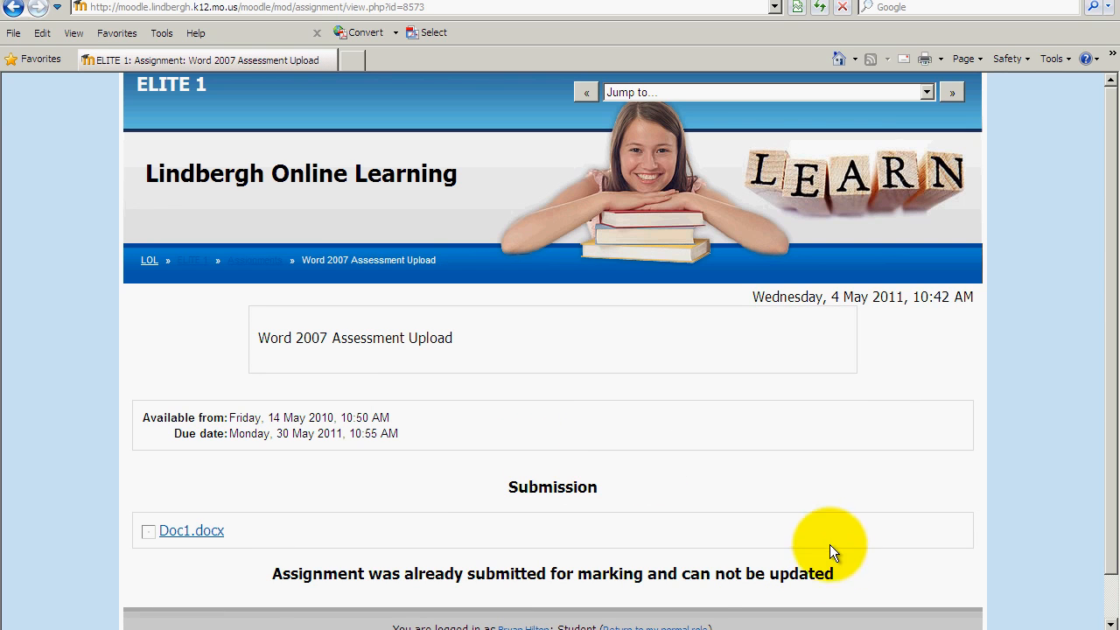
mouse_move(609, 523)
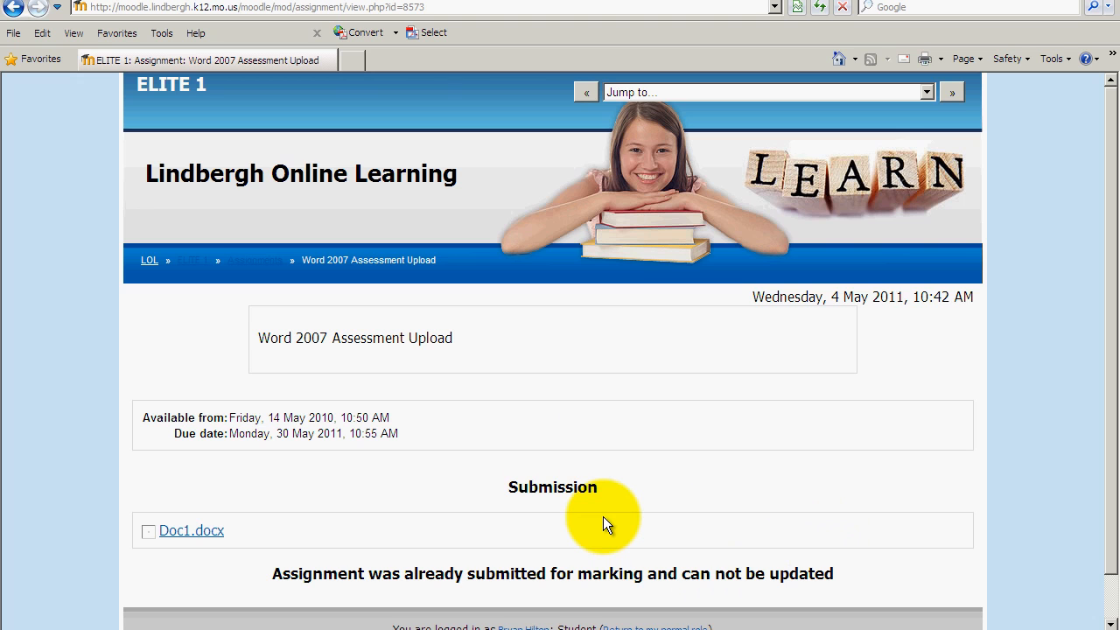
mouse_move(637, 533)
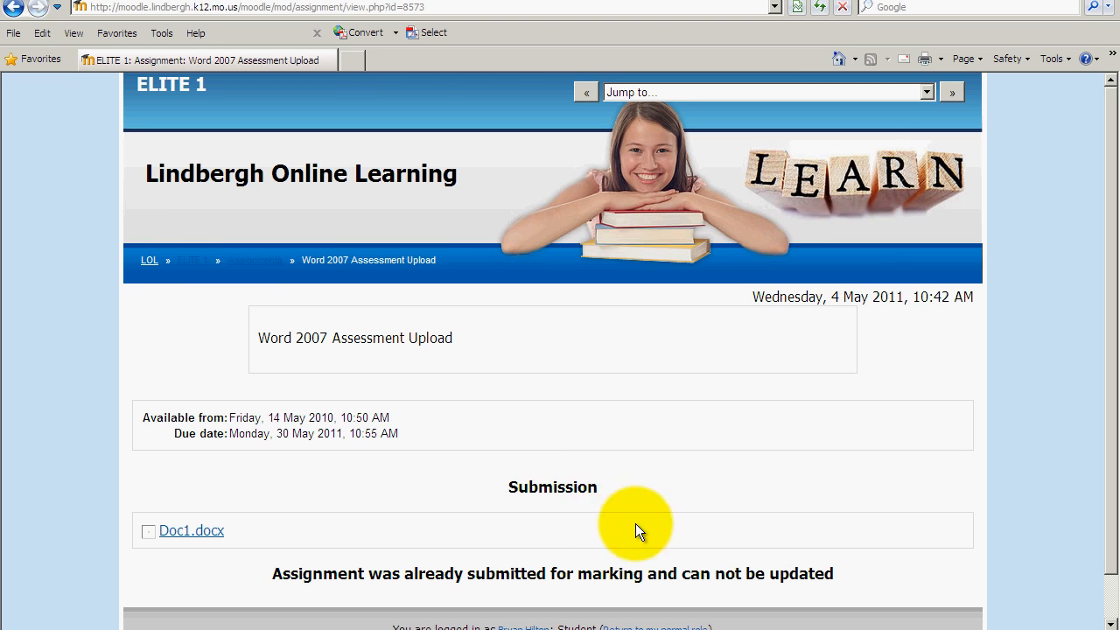
mouse_move(190, 534)
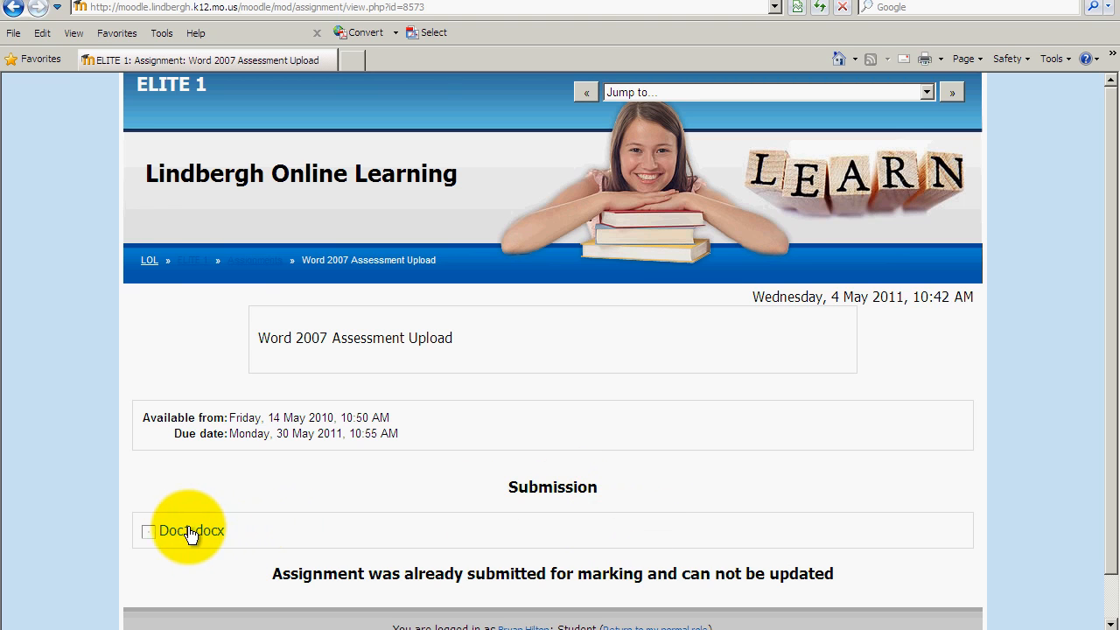